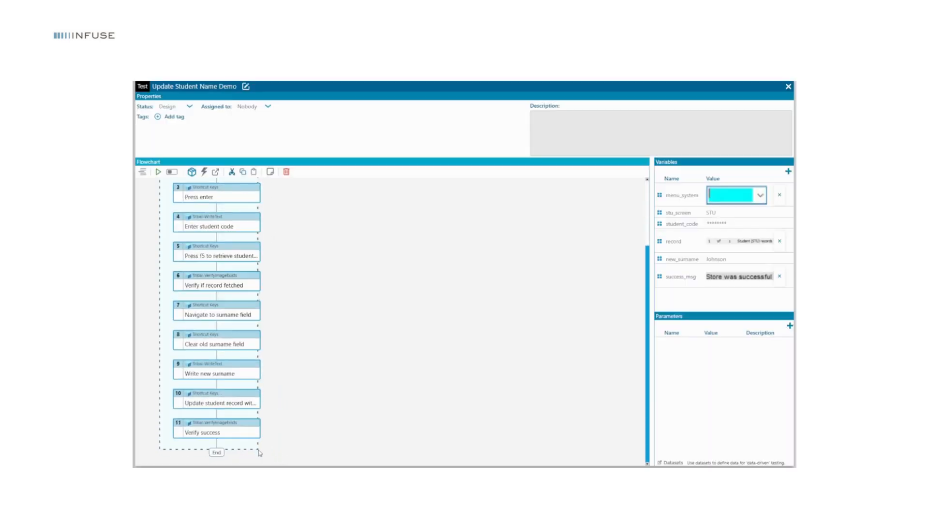
Step: Run the finished 11-step test against Tribal SITS and return to its menu screen
{"action": "left_click", "coordinate": [157, 172]}
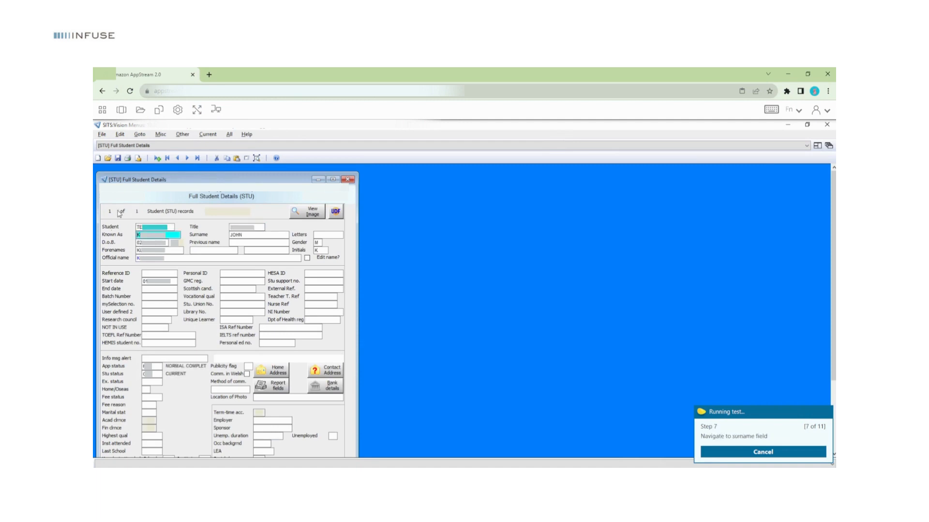
{"action": "left_click", "coordinate": [255, 234]}
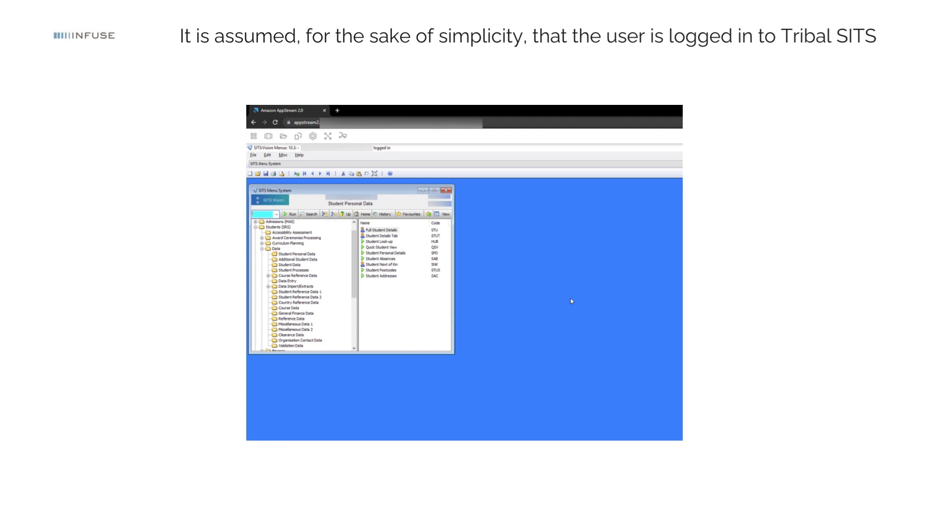
Step: Create the test 'Update Student Name Demo' and add a Tribal-LeftClick first step
{"action": "left_click", "coordinate": [811, 112]}
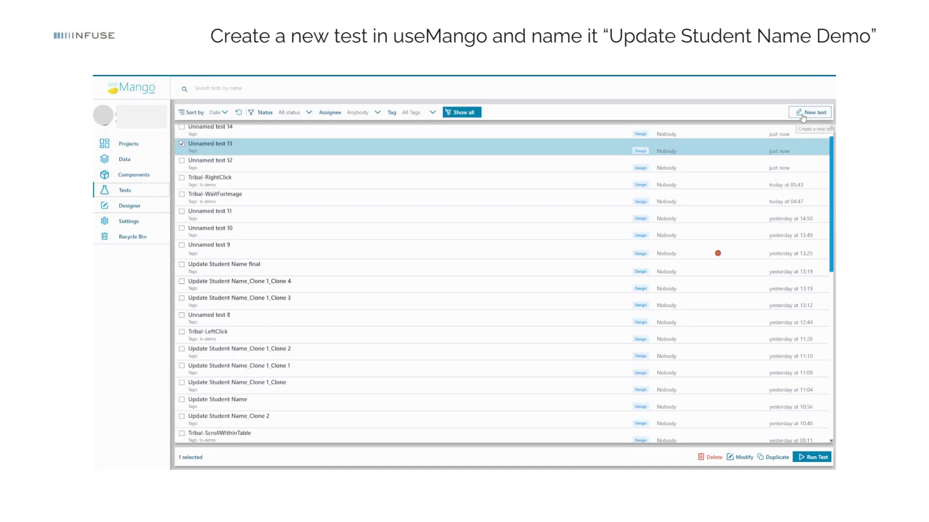
{"action": "left_click", "coordinate": [812, 112]}
{"action": "type", "text": "Update Student Name"}
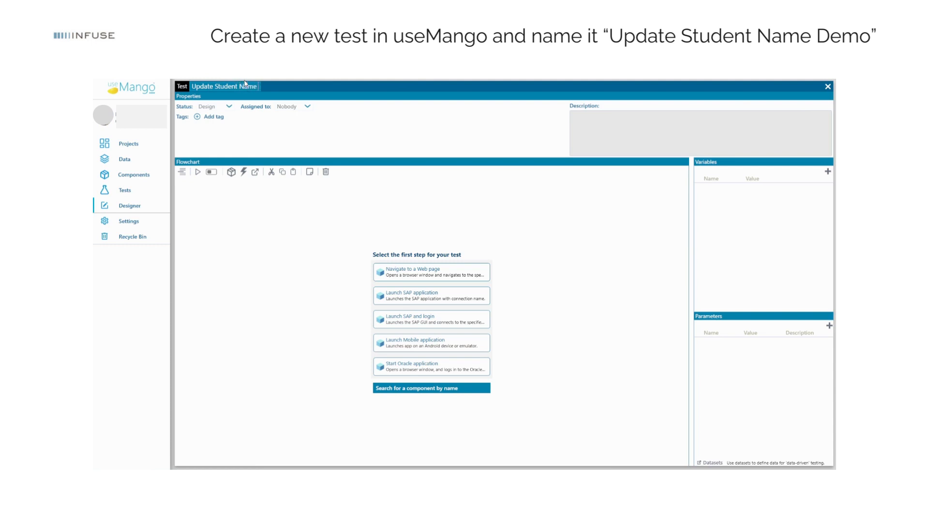
{"action": "left_click", "coordinate": [430, 389]}
{"action": "type", "text": "Click on SITS"}
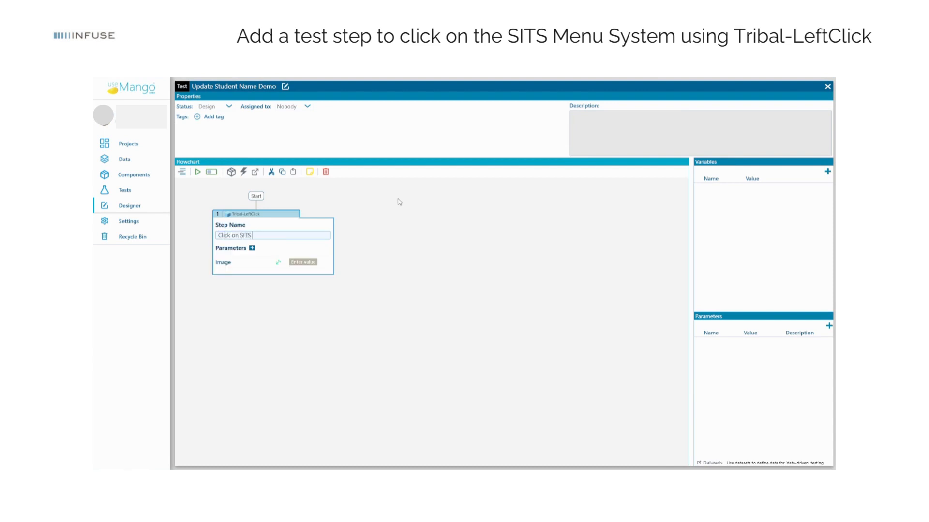
Step: Name step 1 'Click on SITS menu system' and capture the menu_system image identifier variable
{"action": "type", "text": "menu system"}
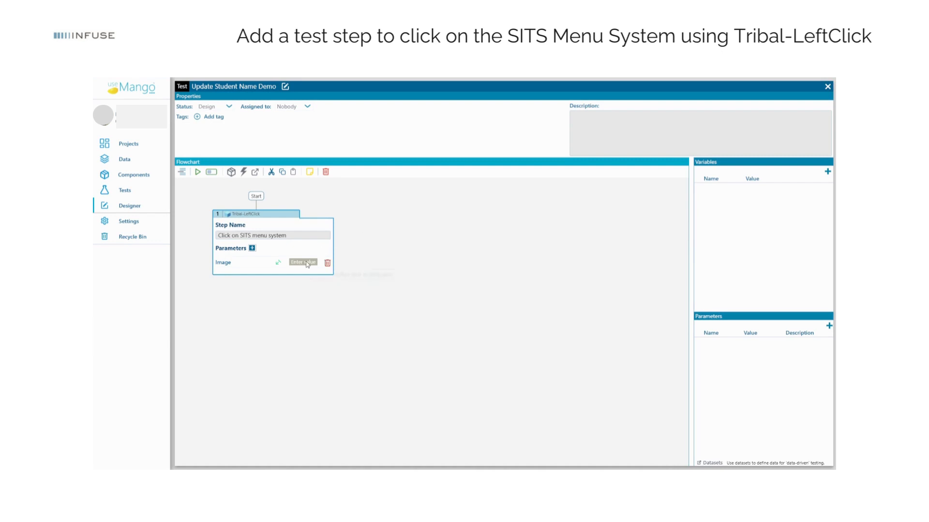
{"action": "left_click", "coordinate": [827, 172]}
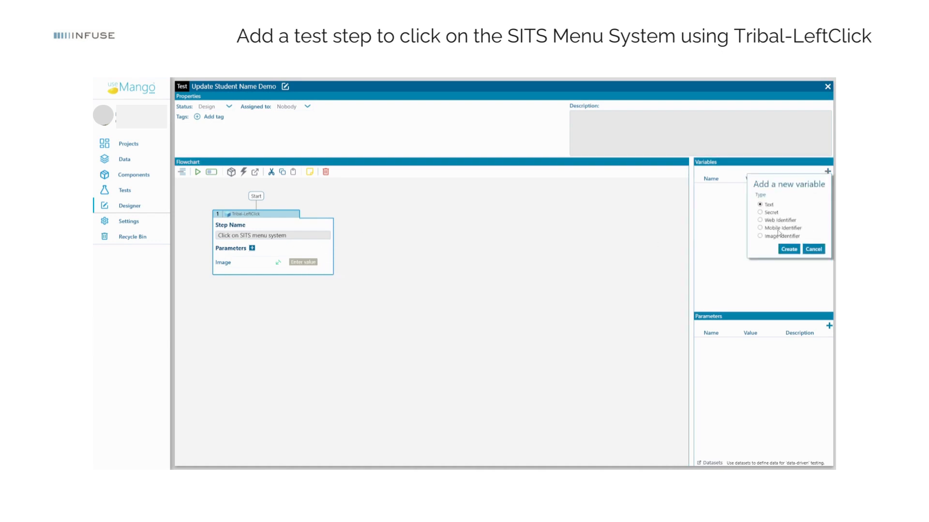
{"action": "left_click", "coordinate": [788, 249]}
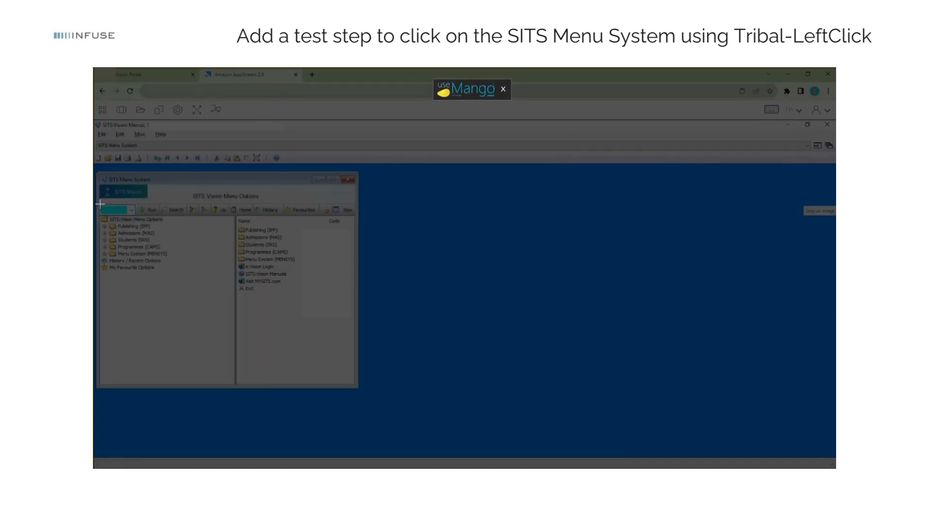
{"action": "left_click", "coordinate": [115, 210]}
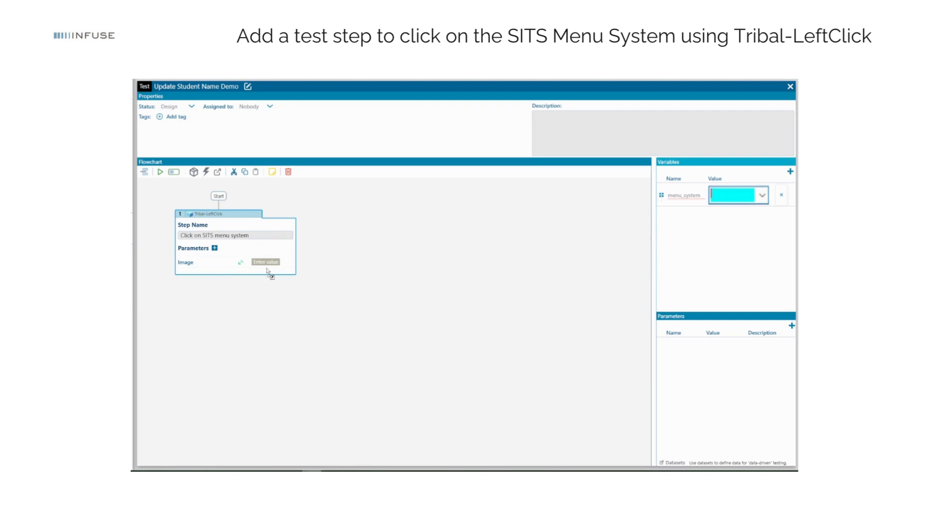
{"action": "left_click", "coordinate": [265, 262]}
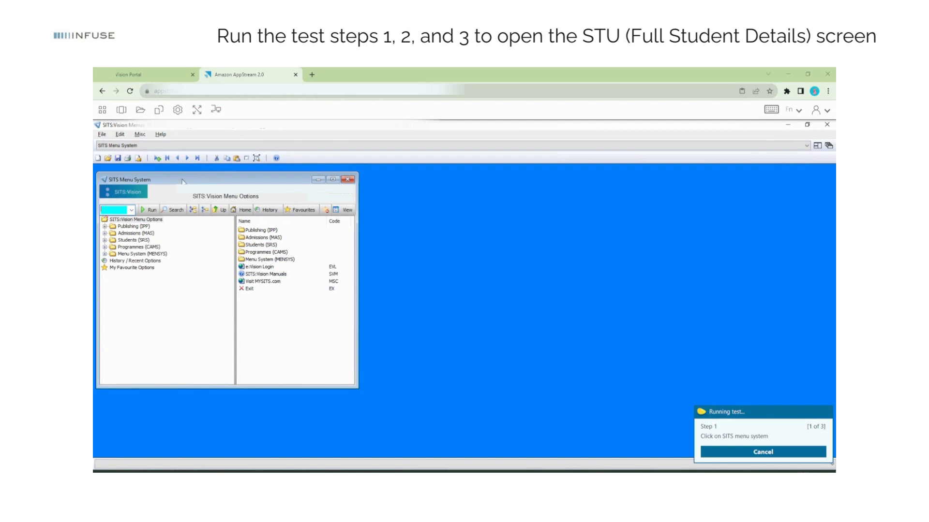
Step: Run steps 1–3 in SITS (entering STU), confirm they pass, and begin inserting step 4
{"action": "type", "text": "STU"}
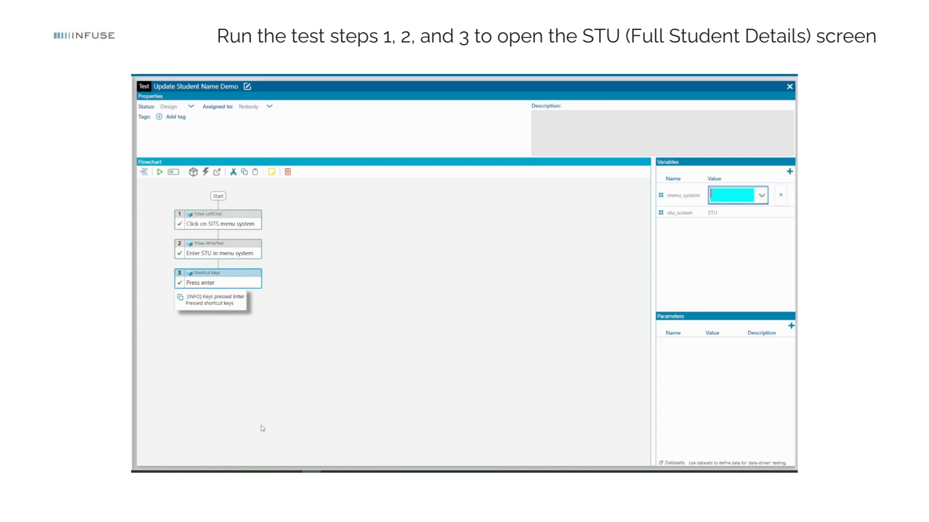
{"action": "left_click", "coordinate": [160, 172]}
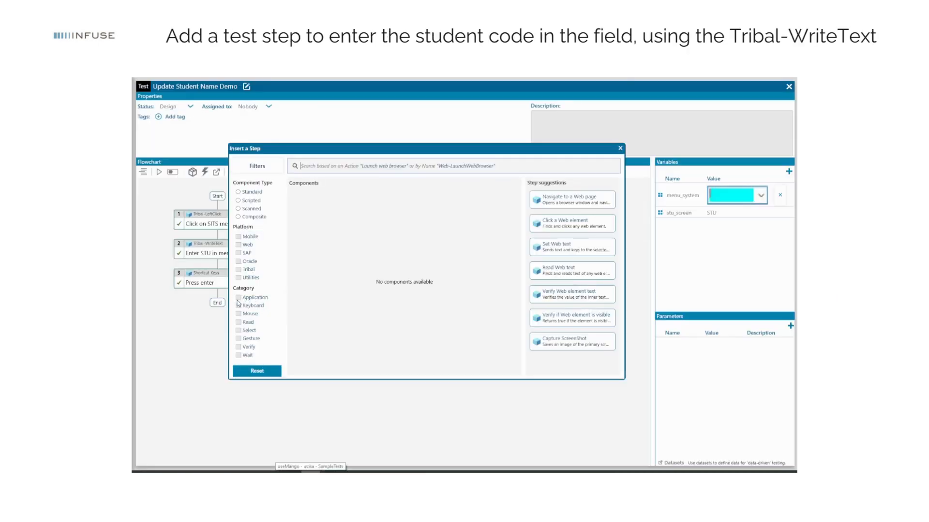
Step: Add Tribal-WriteText step 4 'Enter student code' with a masked student_code secret variable holding the code
{"action": "type", "text": "write"}
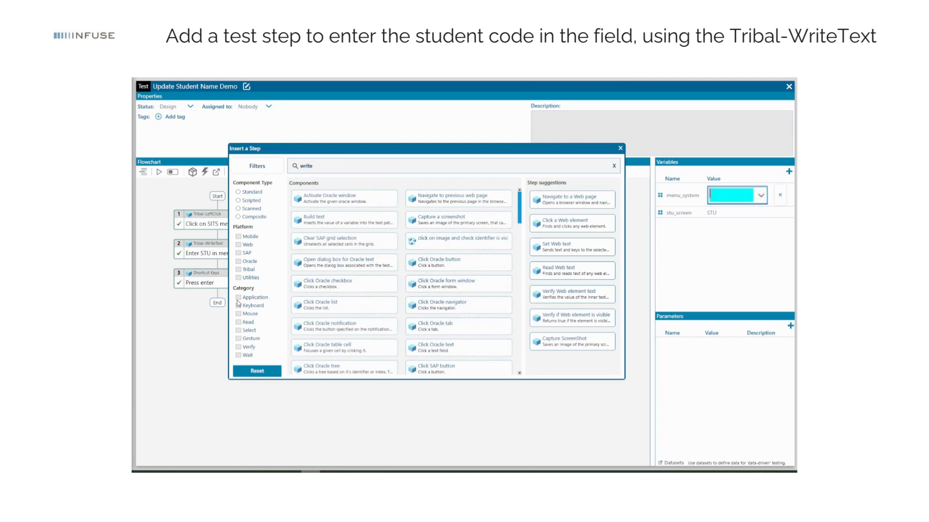
{"action": "left_click", "coordinate": [619, 148]}
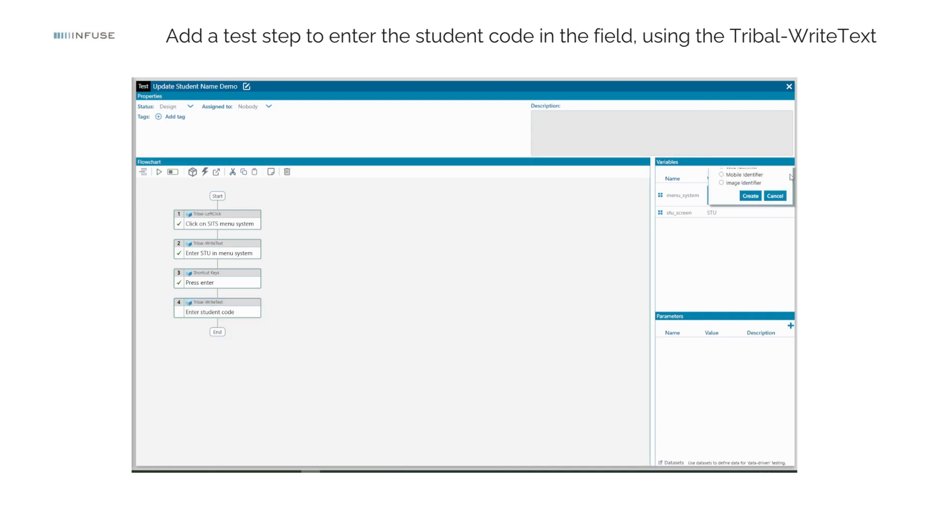
{"action": "left_click", "coordinate": [774, 195]}
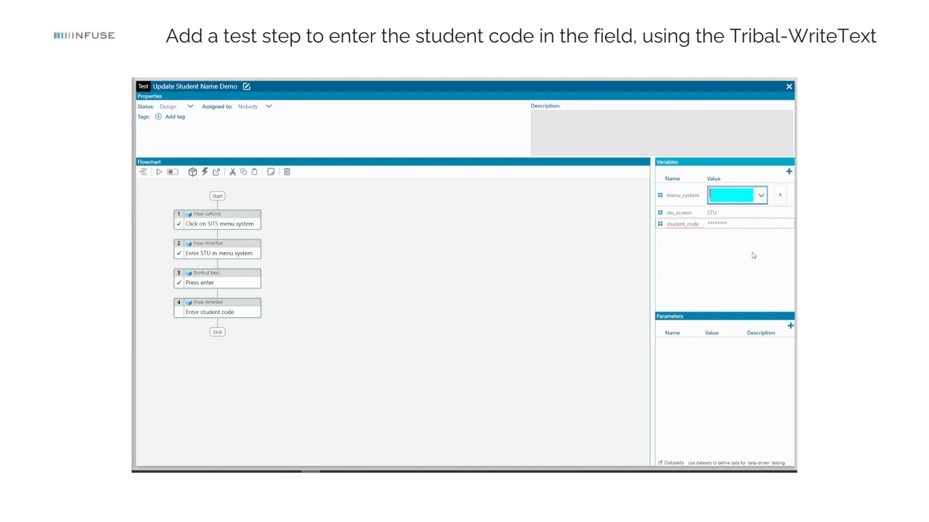
{"action": "left_click", "coordinate": [740, 223]}
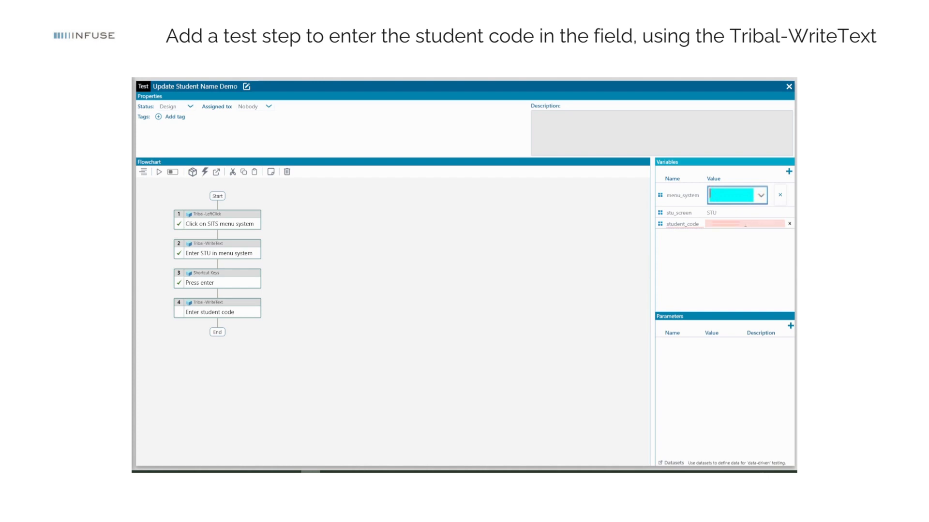
{"action": "type", "text": "TI"}
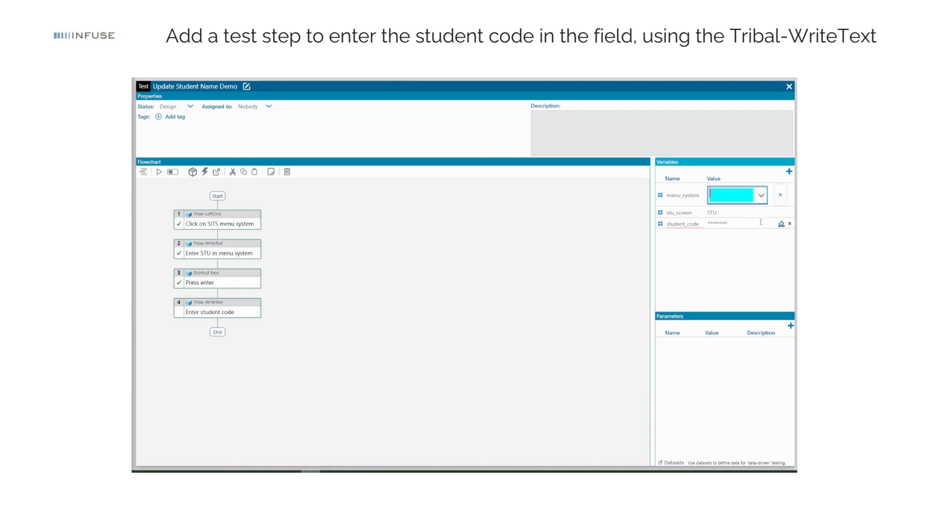
{"action": "mouse_move", "coordinate": [252, 299]}
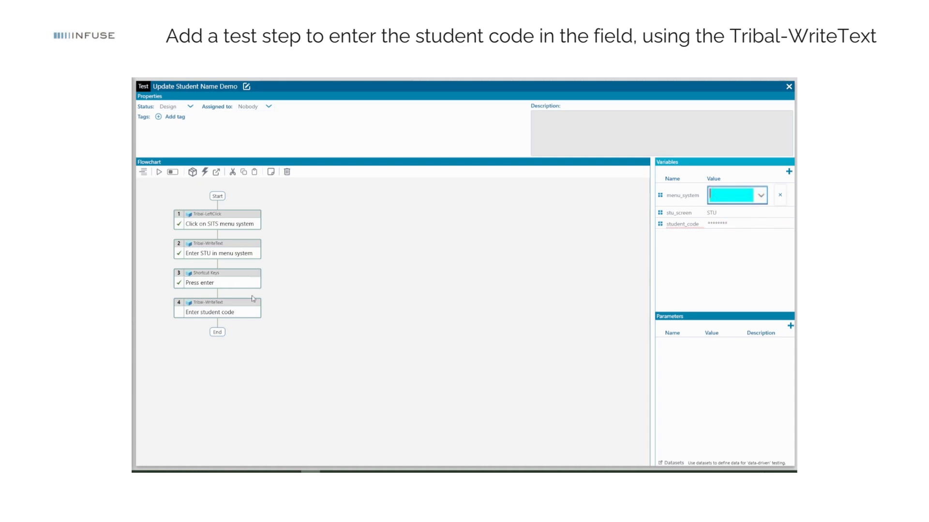
{"action": "left_click", "coordinate": [216, 302]}
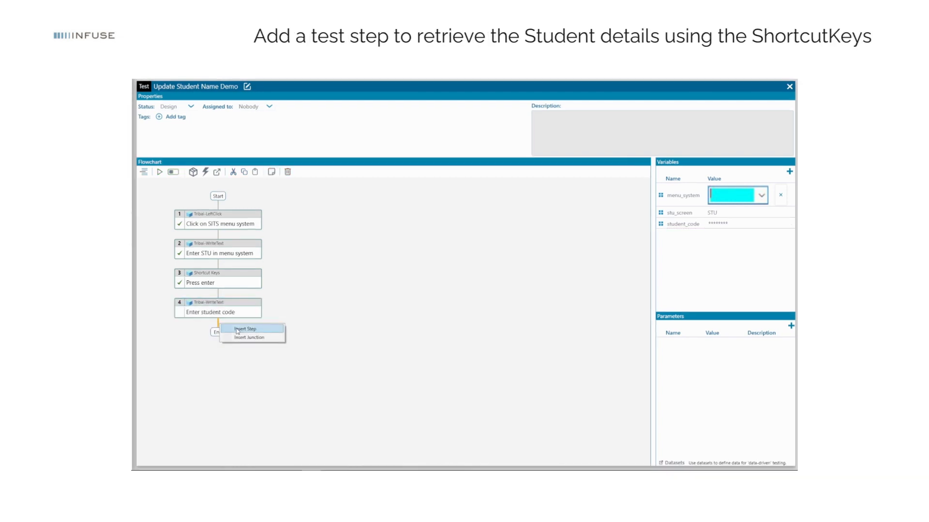
Step: Insert Shortcut Keys step 5 'Press f5 to retrieve student' with keys F5 and run it
{"action": "left_click", "coordinate": [248, 329]}
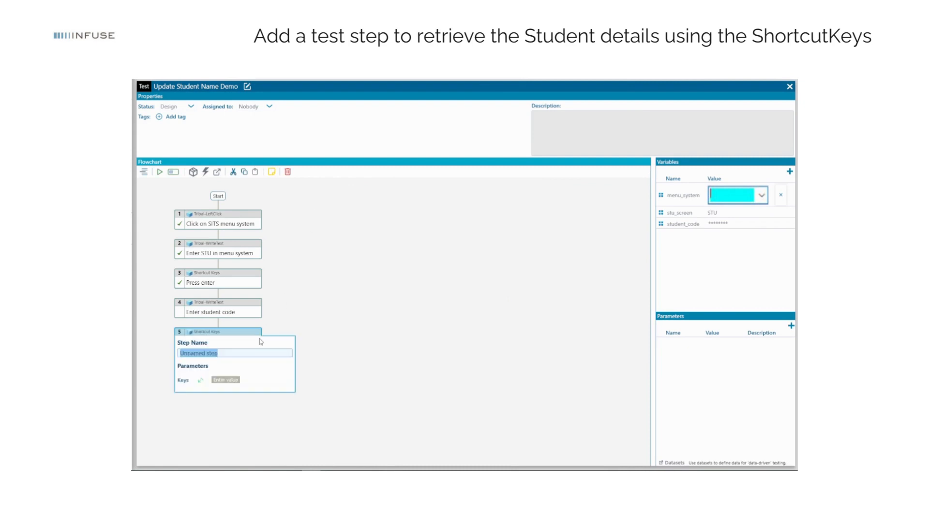
{"action": "type", "text": "Press f5 t"}
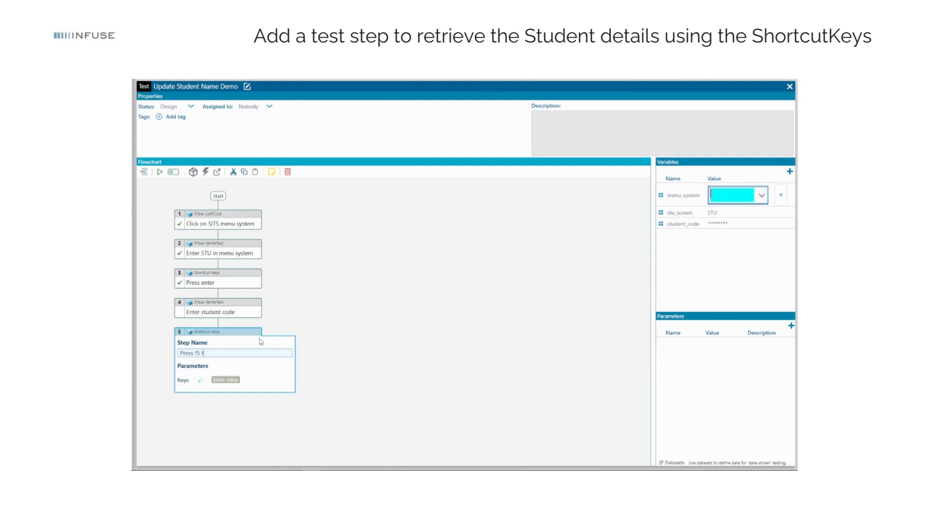
{"action": "type", "text": "o retrieve student"}
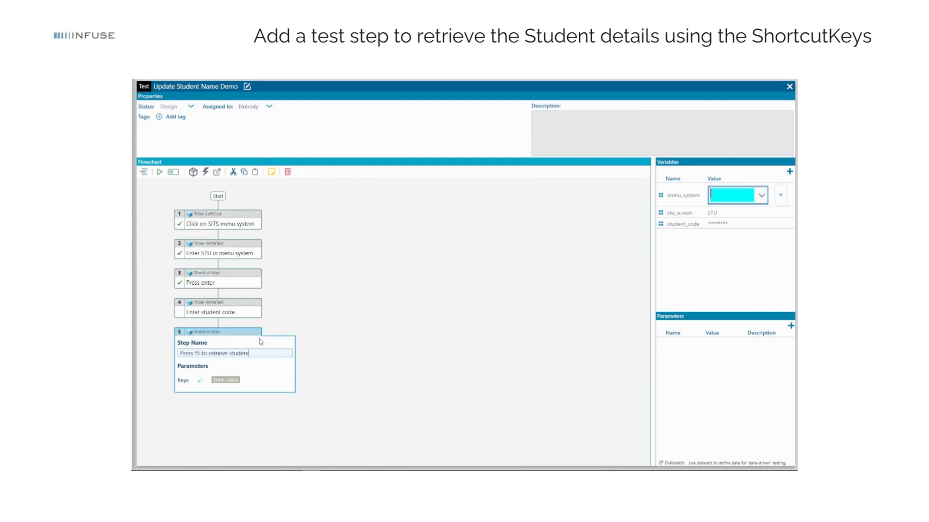
{"action": "left_click", "coordinate": [244, 380]}
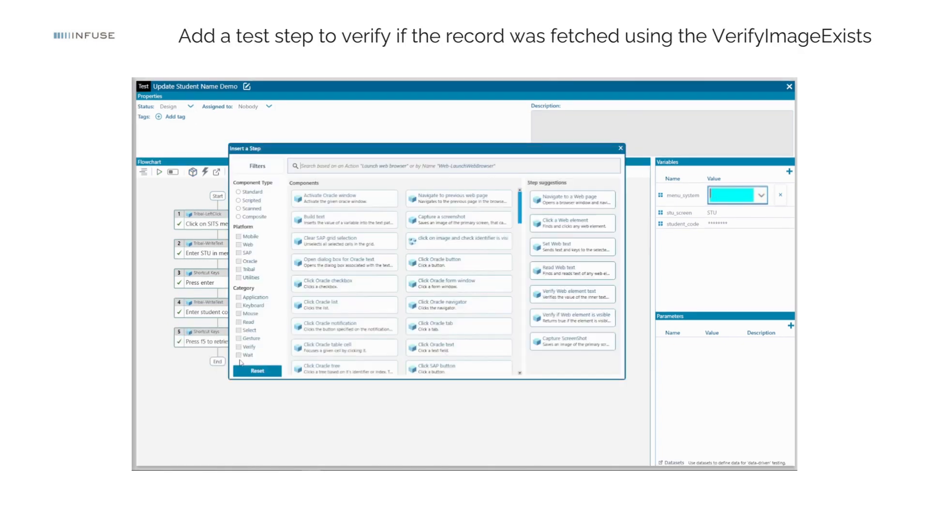
Step: Add Tribal-VerifyImageExists step 6 'Verify if record fetched' with a captured record image variable, and run it
{"action": "type", "text": "verify"}
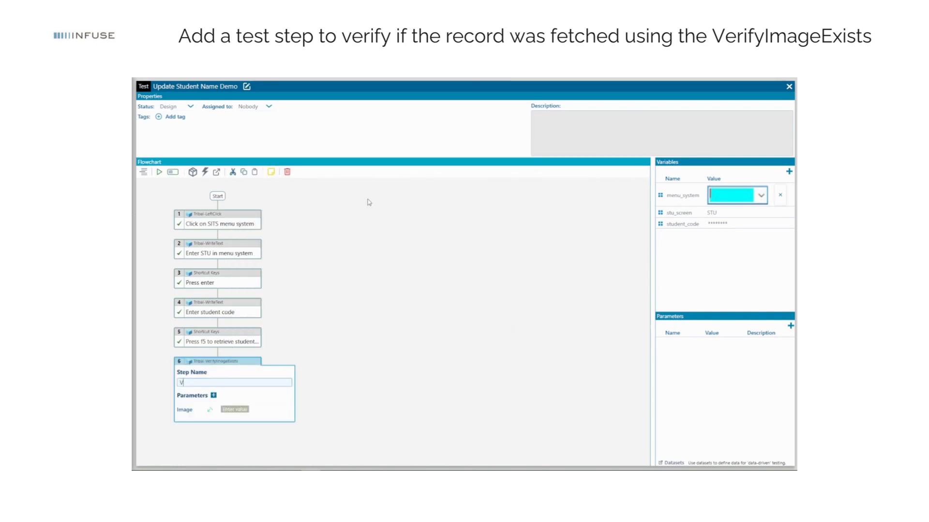
{"action": "type", "text": "Verify if record fetched"}
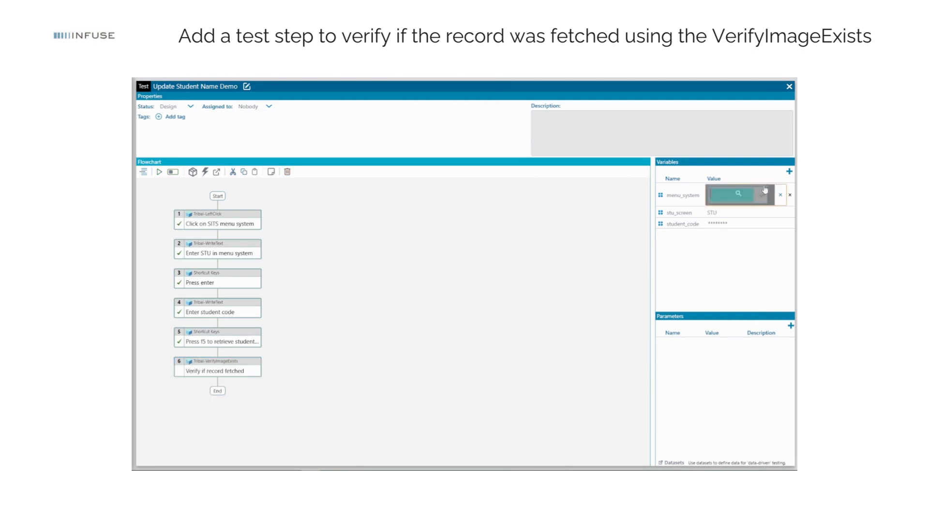
{"action": "left_click", "coordinate": [788, 172]}
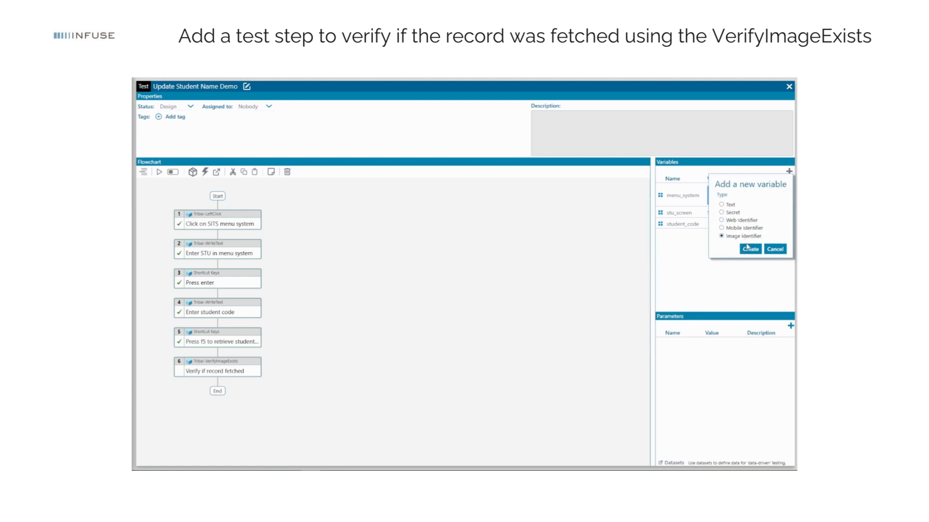
{"action": "left_click", "coordinate": [750, 249]}
{"action": "type", "text": "record"}
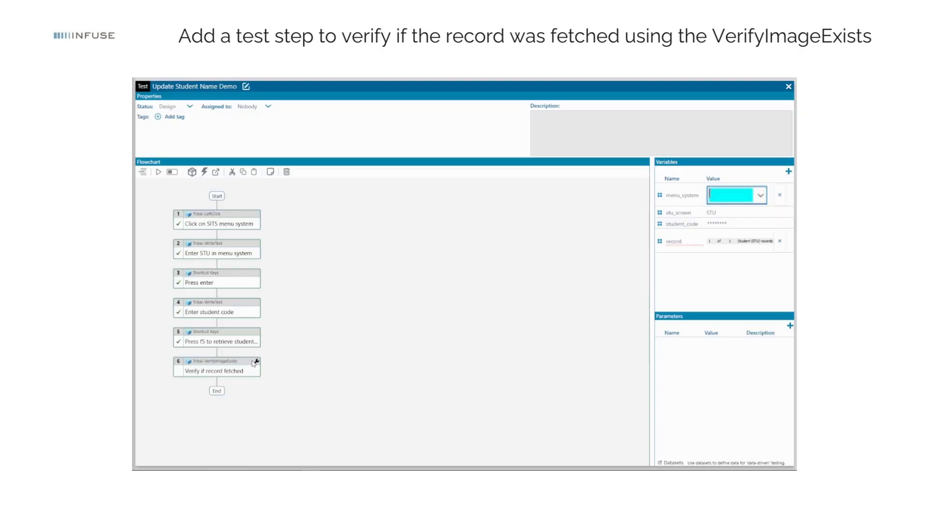
{"action": "left_click", "coordinate": [255, 362]}
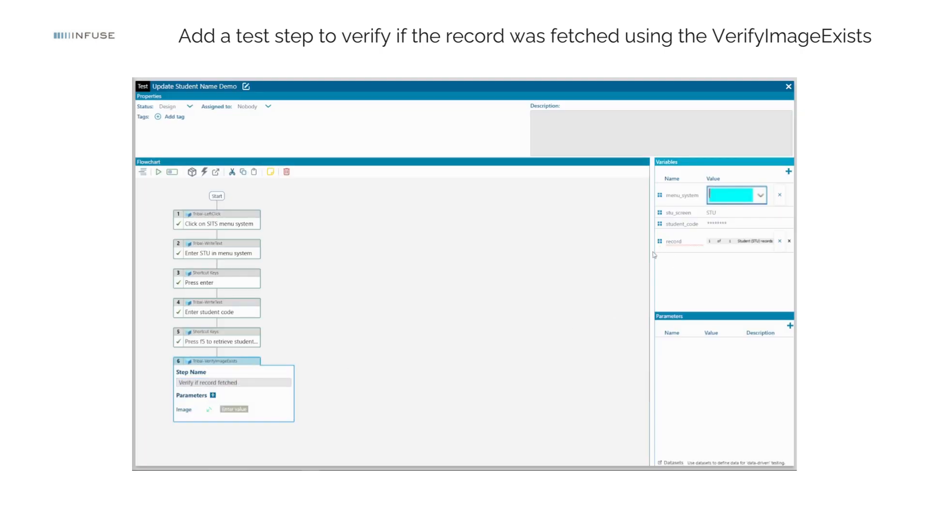
{"action": "mouse_move", "coordinate": [236, 411]}
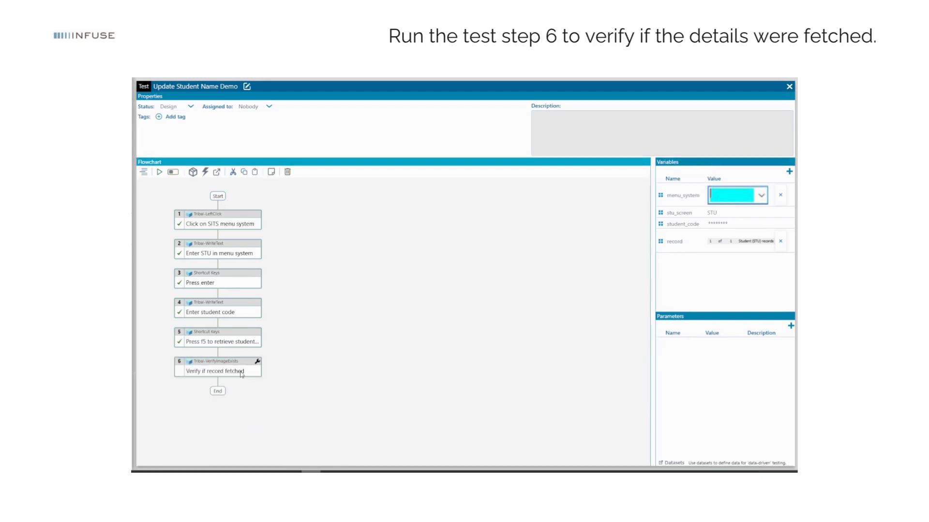
{"action": "left_click", "coordinate": [158, 172]}
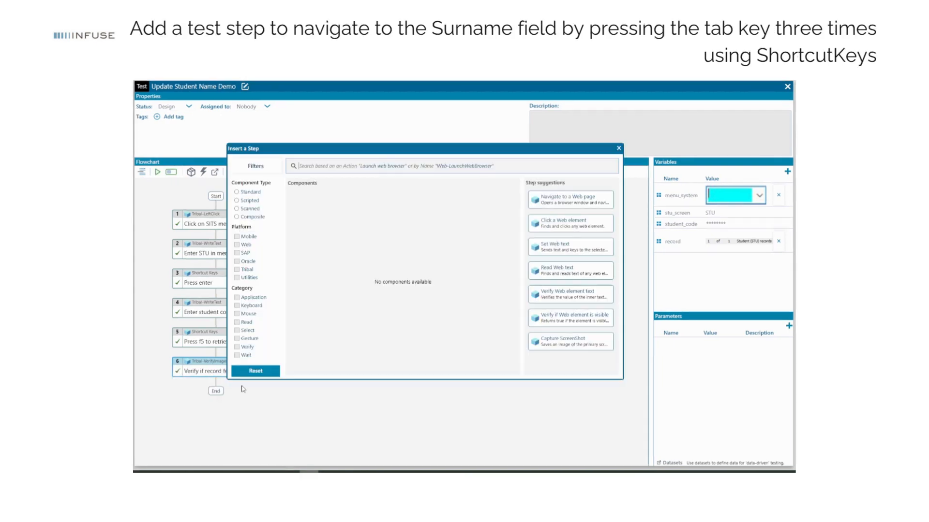
Step: Add Shortcut Keys step 7 'Navigate to surname field' pressing 'tab tab'
{"action": "type", "text": "shortcu"}
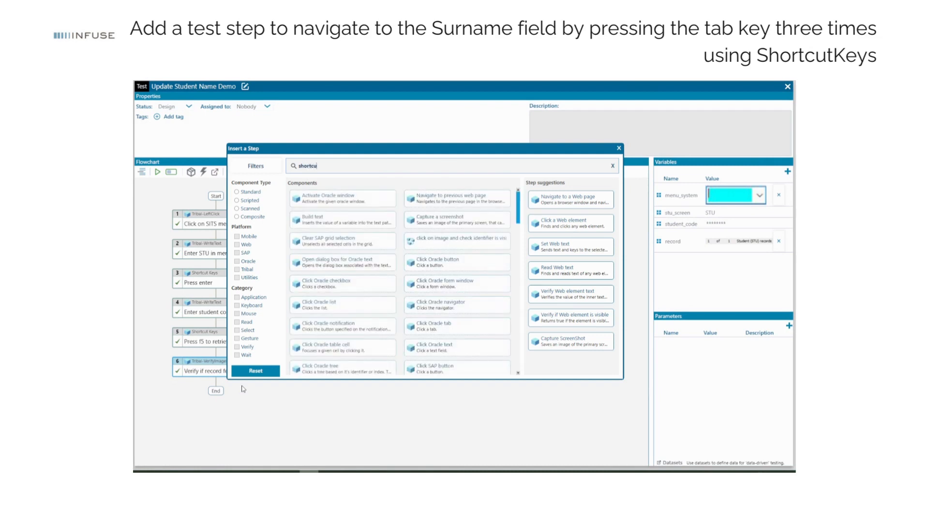
{"action": "left_click", "coordinate": [619, 148]}
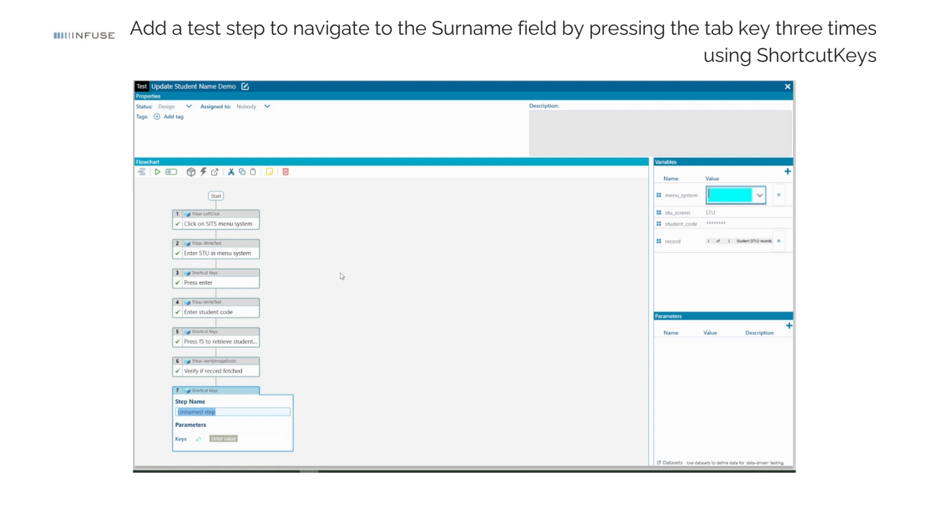
{"action": "type", "text": "N"}
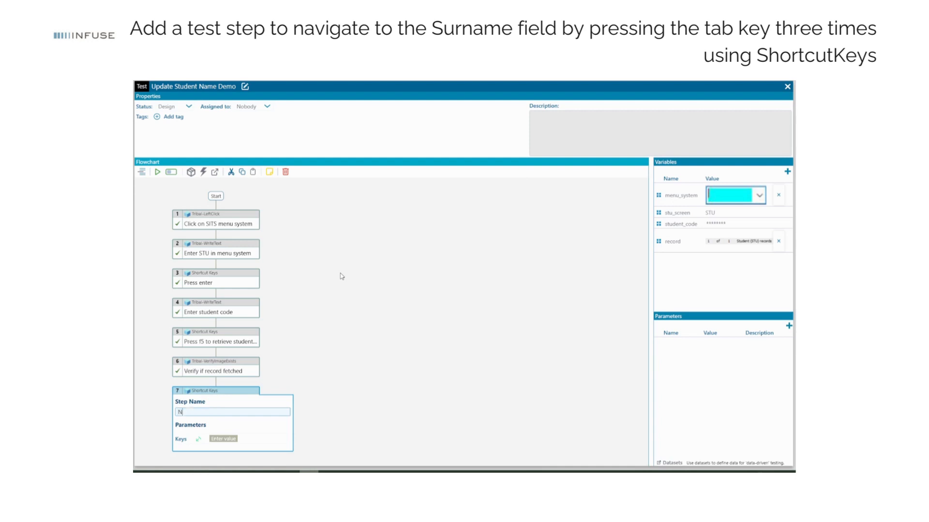
{"action": "type", "text": "Navigate to surn"}
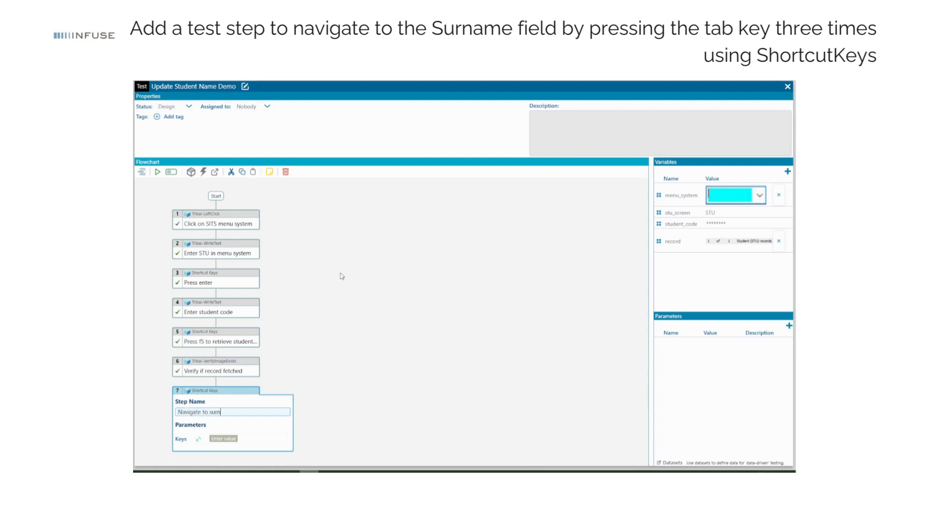
{"action": "type", "text": "name field"}
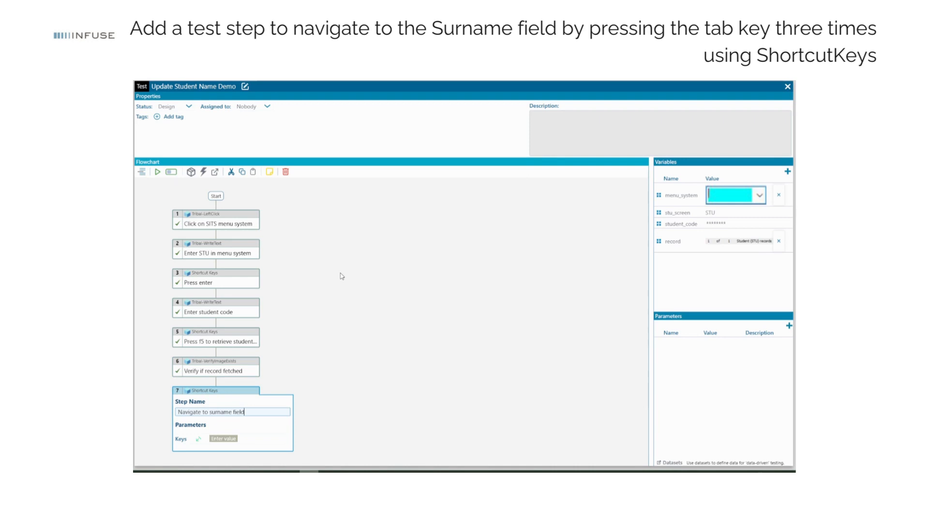
{"action": "left_click", "coordinate": [224, 439]}
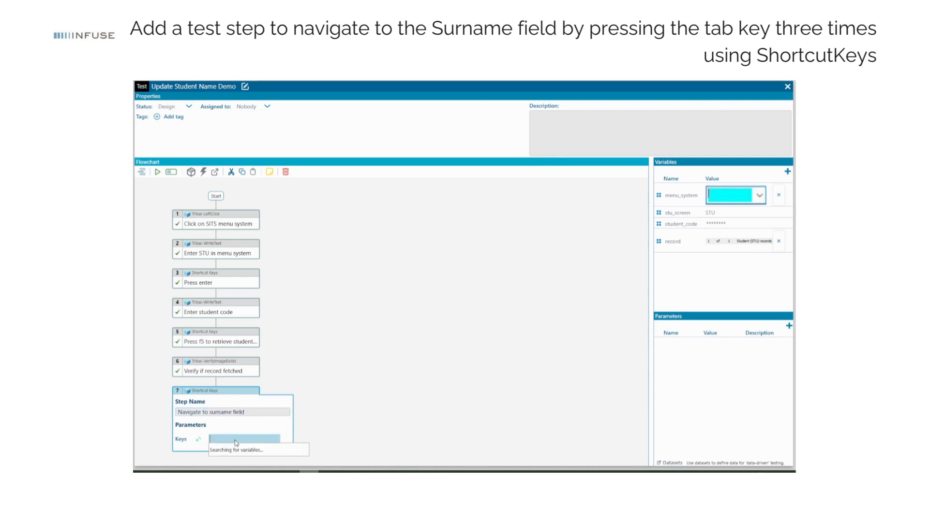
{"action": "type", "text": "tab tab"}
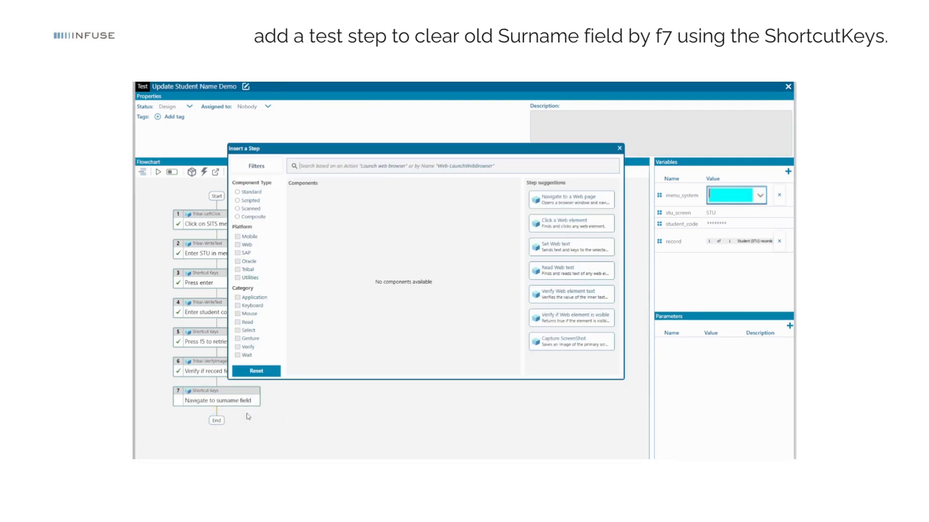
Step: Add Shortcut Keys step 8 'Clear old surname field' pressing f7
{"action": "type", "text": "short"}
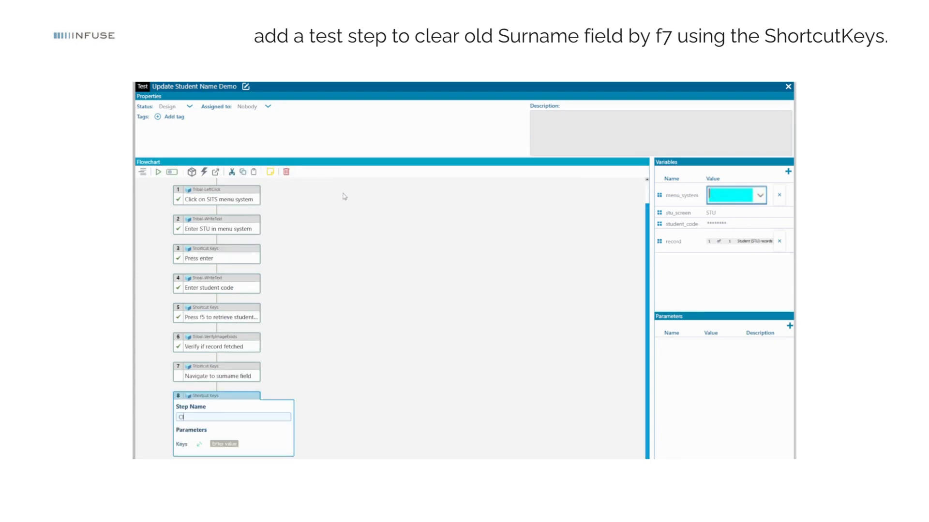
{"action": "type", "text": "Clear old surname f"}
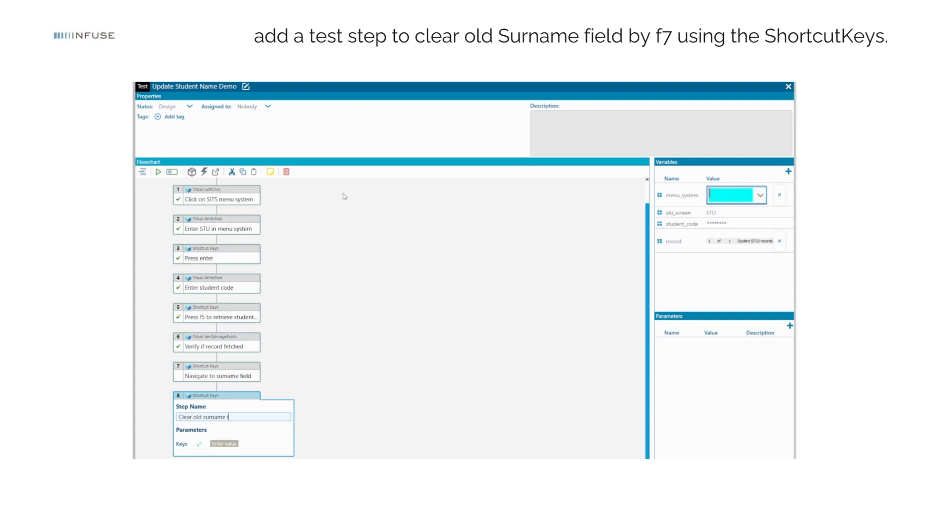
{"action": "type", "text": "ield"}
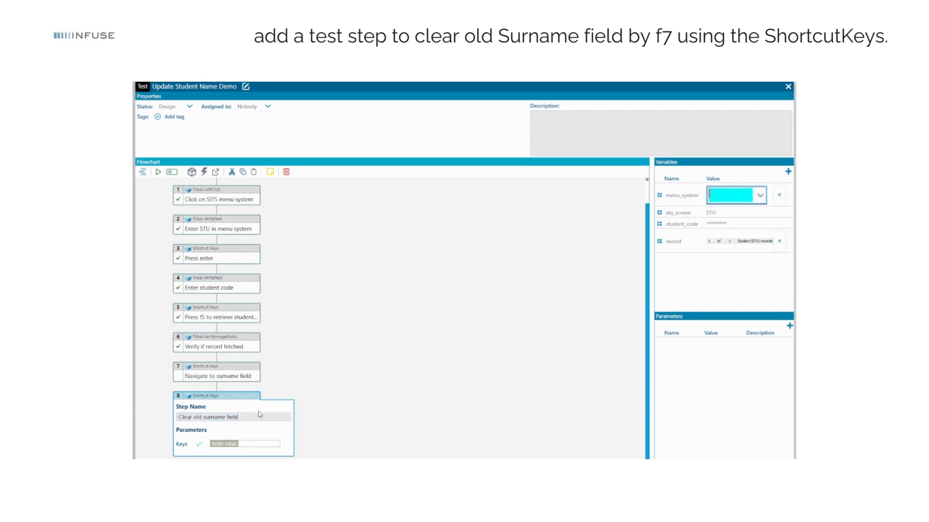
{"action": "left_click", "coordinate": [243, 444]}
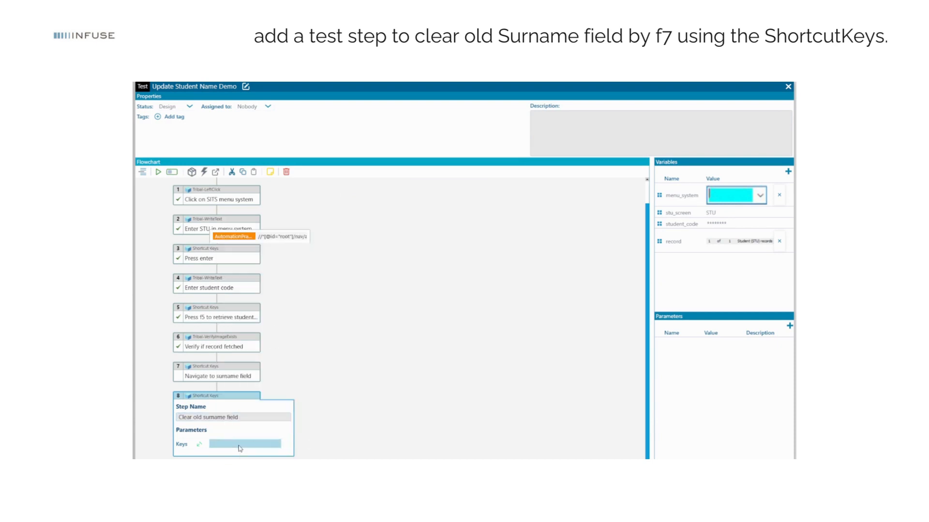
{"action": "type", "text": "f7"}
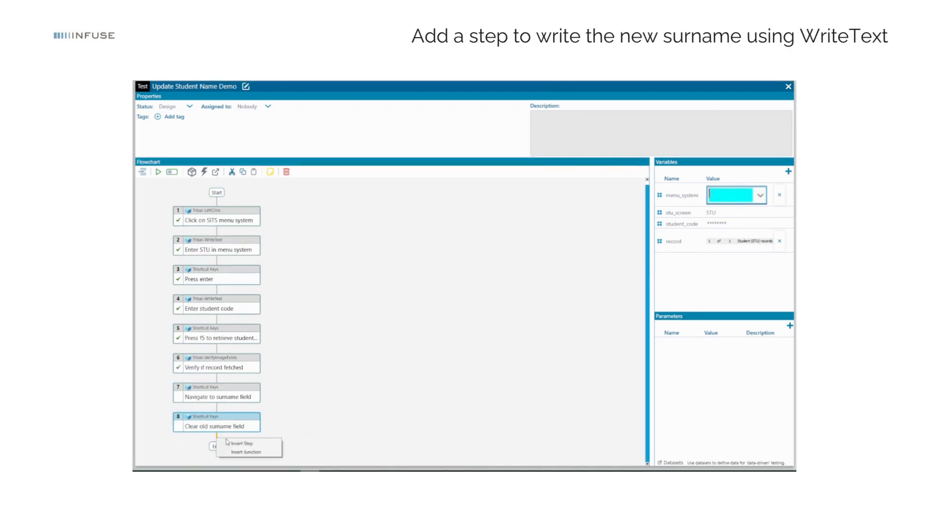
Step: Insert Tribal-WriteText step 9 after step 8 and name it 'Write new surname'
{"action": "left_click", "coordinate": [241, 445]}
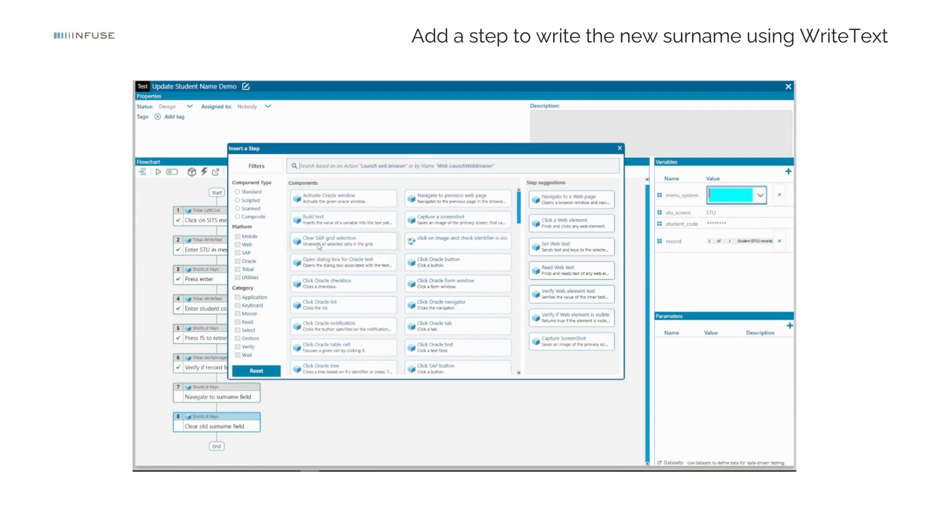
{"action": "type", "text": "write"}
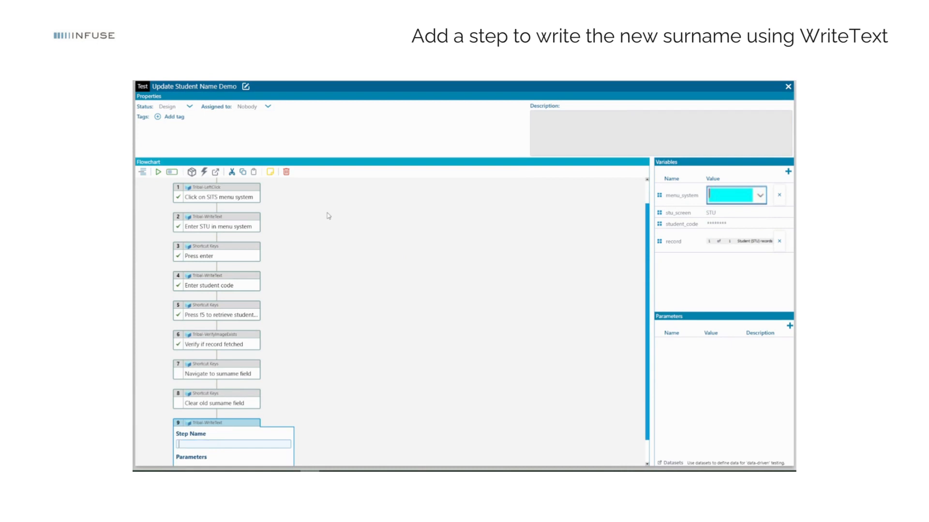
{"action": "type", "text": "W"}
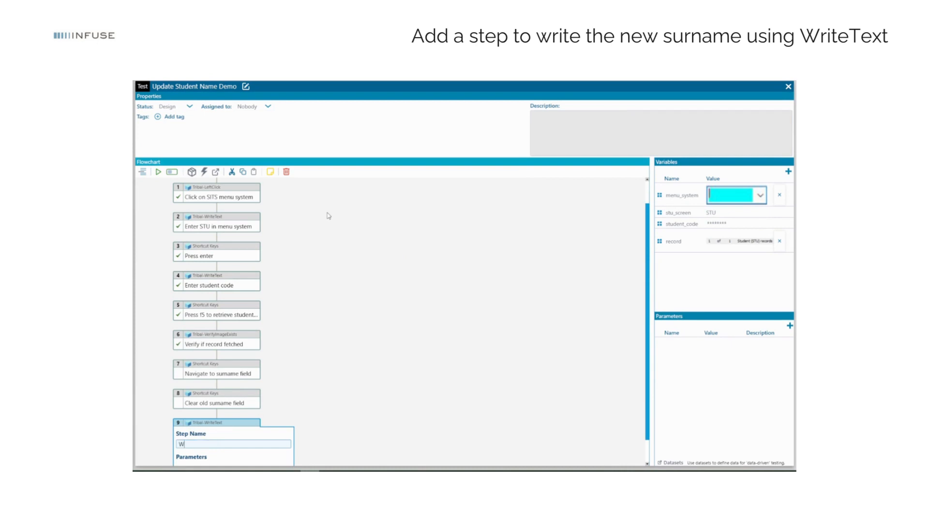
{"action": "type", "text": "rite new surname"}
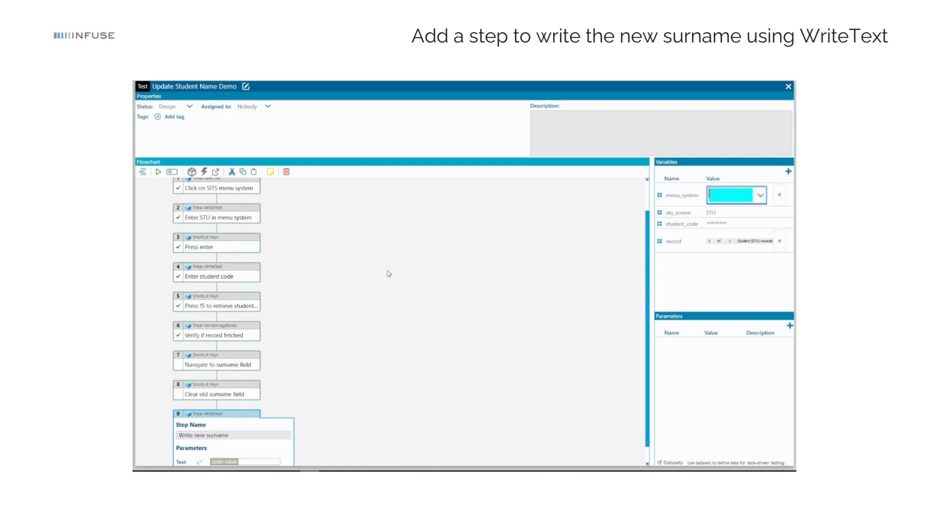
Step: Add a Text variable named new_surname with the value Johnson
{"action": "left_click", "coordinate": [787, 172]}
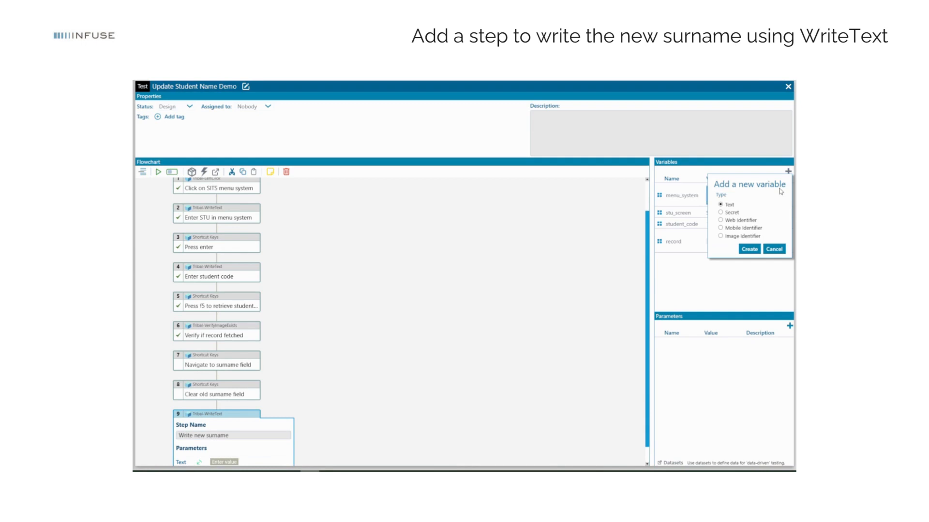
{"action": "left_click", "coordinate": [748, 249]}
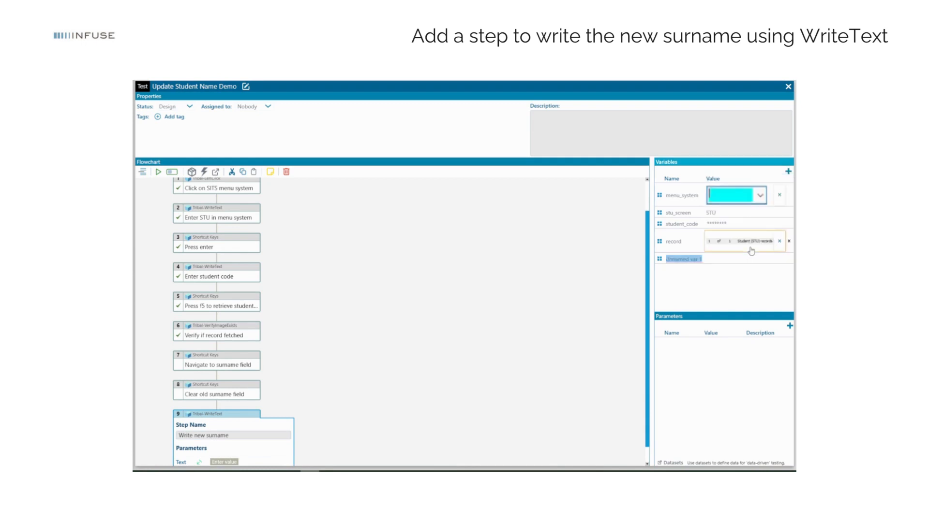
{"action": "type", "text": "new_surname"}
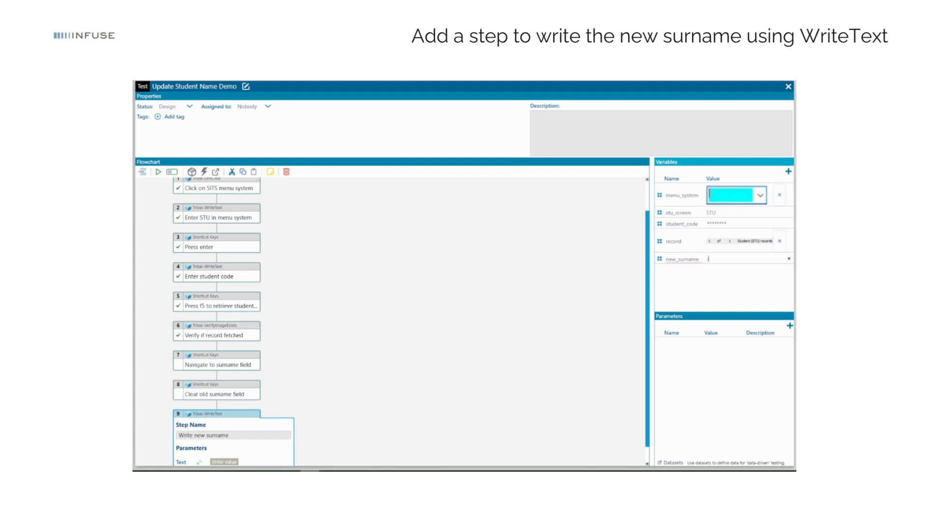
{"action": "type", "text": "Johnson"}
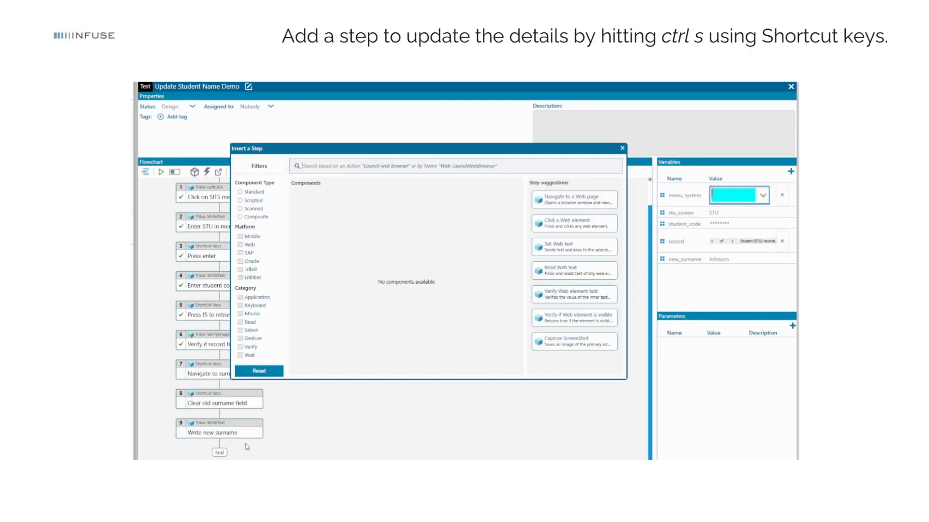
Step: Add a Shortcut Keys step 'Update student record with new surname' sending ctrl s
{"action": "type", "text": "short"}
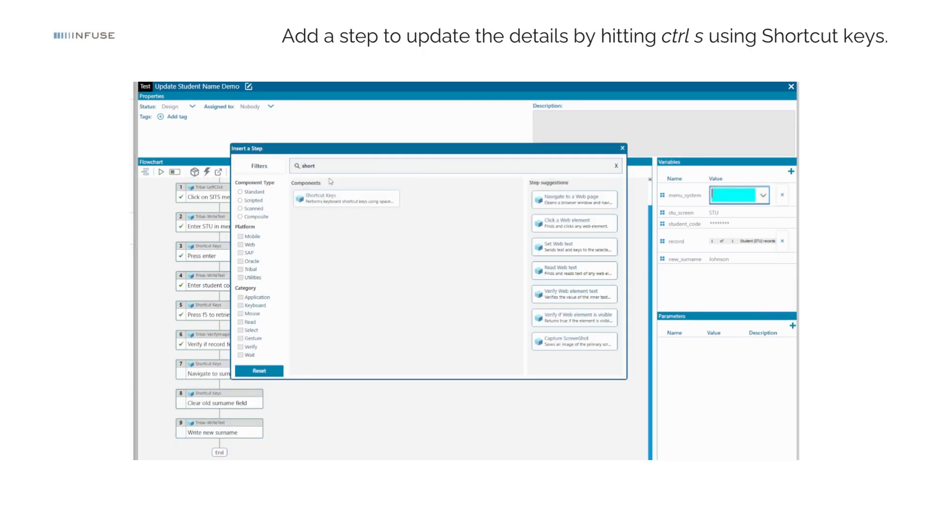
{"action": "double_click", "coordinate": [346, 198]}
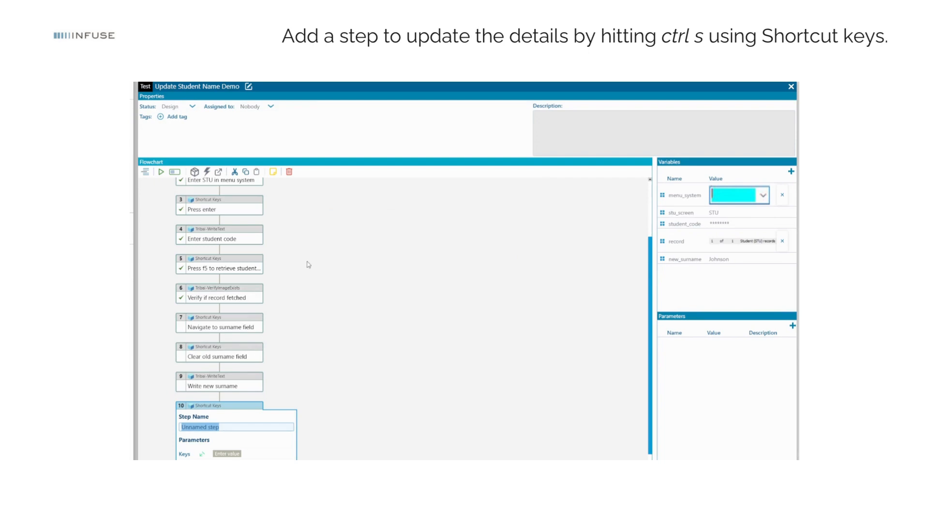
{"action": "type", "text": "Update student record with new sur"}
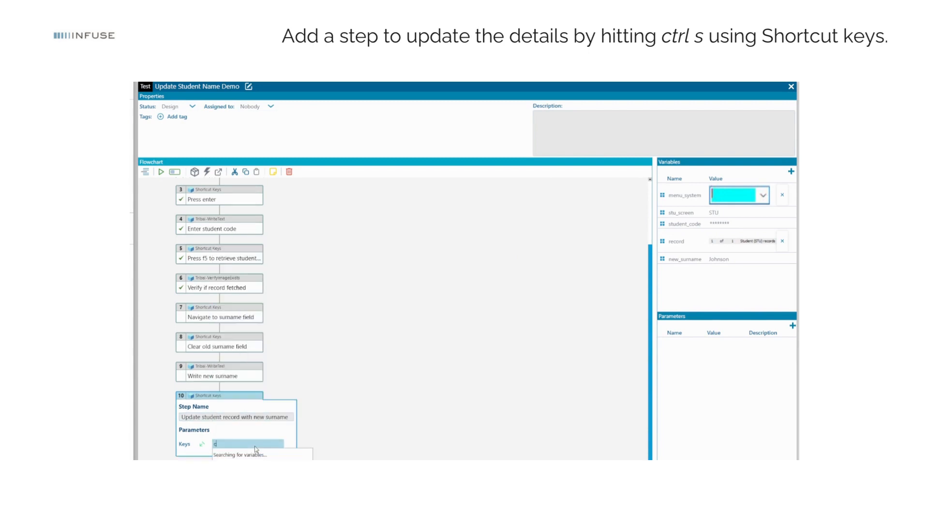
{"action": "type", "text": "ctrl s"}
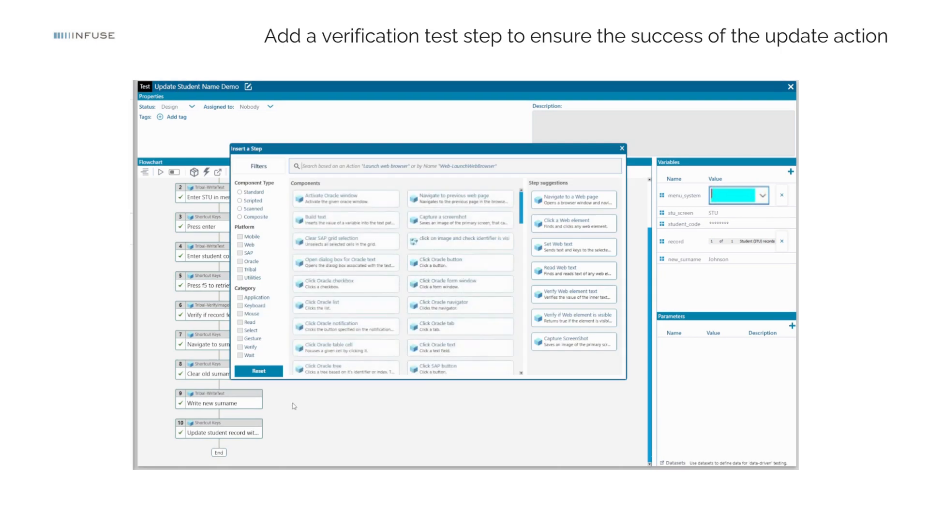
Step: Add a Tribal-VerifyImageExists step named 'Verify success' as step 11
{"action": "type", "text": "ver"}
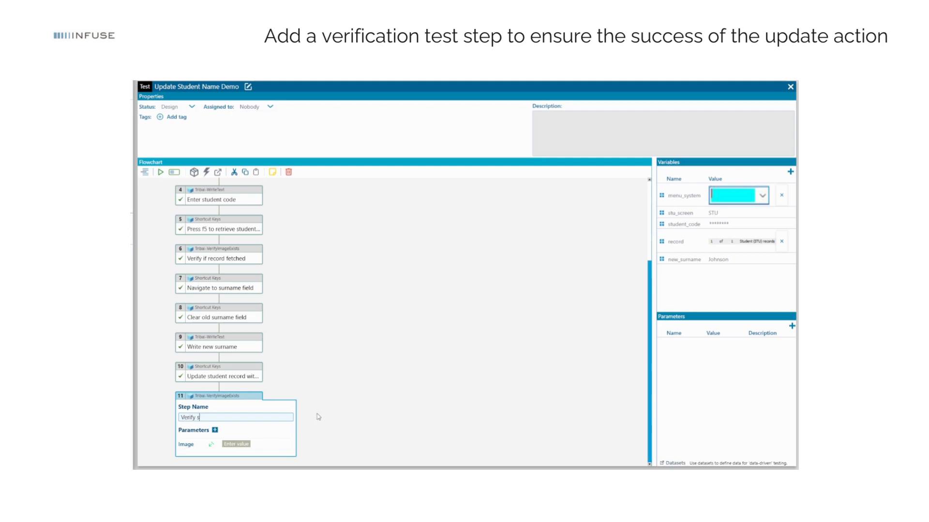
{"action": "left_click", "coordinate": [790, 172]}
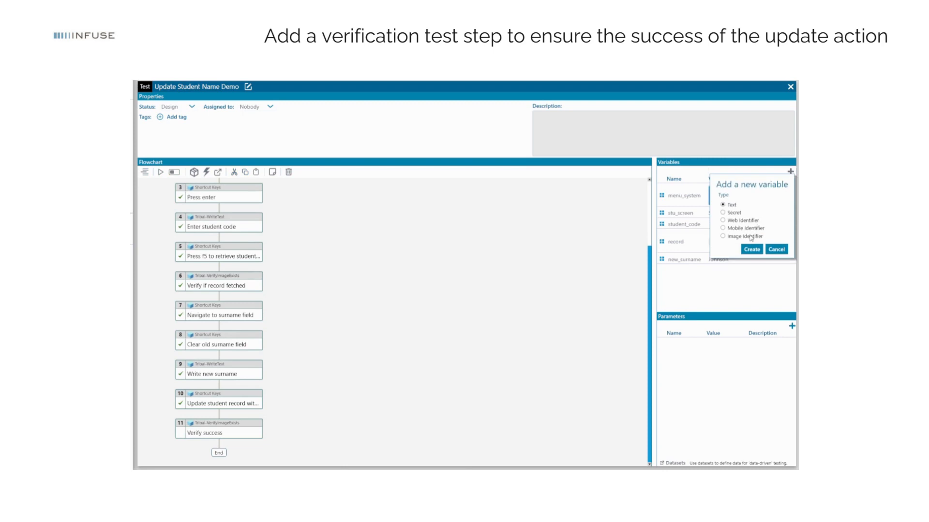
Step: Create an Image Identifier variable success_msg capturing 'Store was successful', then reopen step 11
{"action": "left_click", "coordinate": [750, 248]}
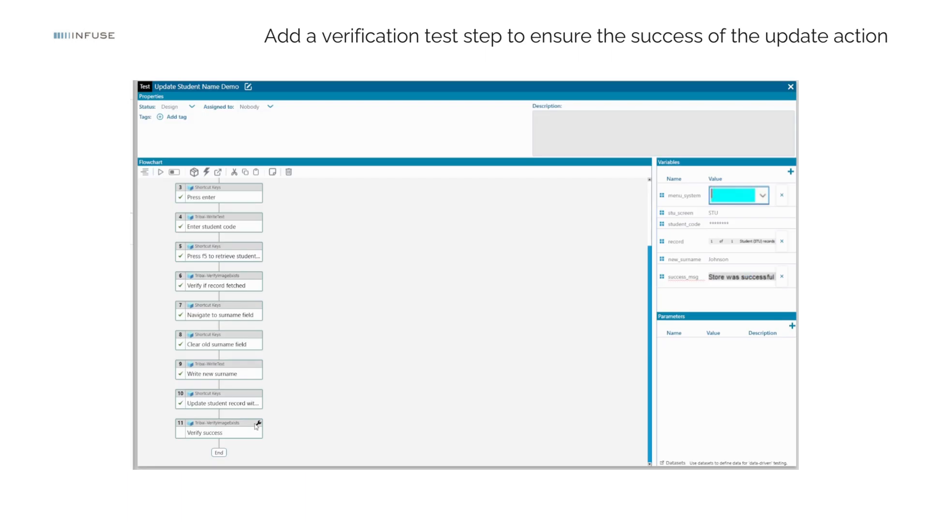
{"action": "left_click", "coordinate": [255, 423]}
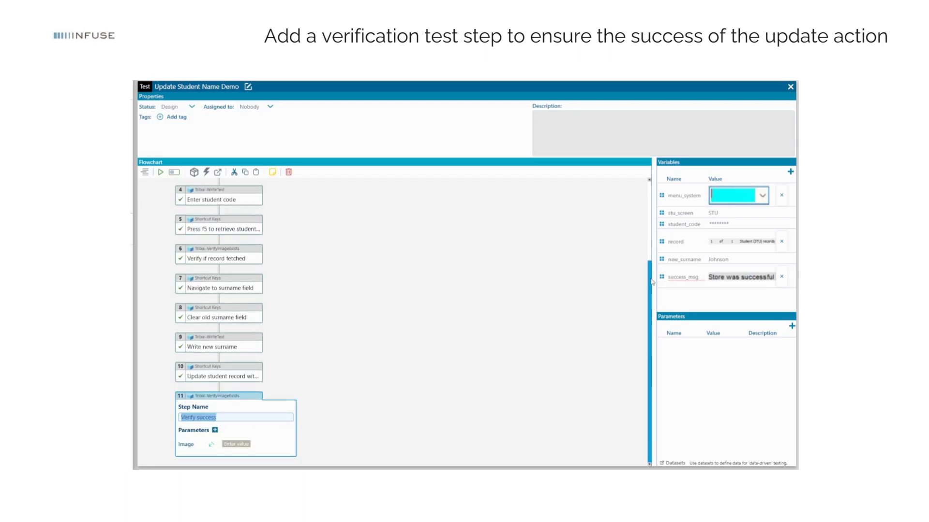